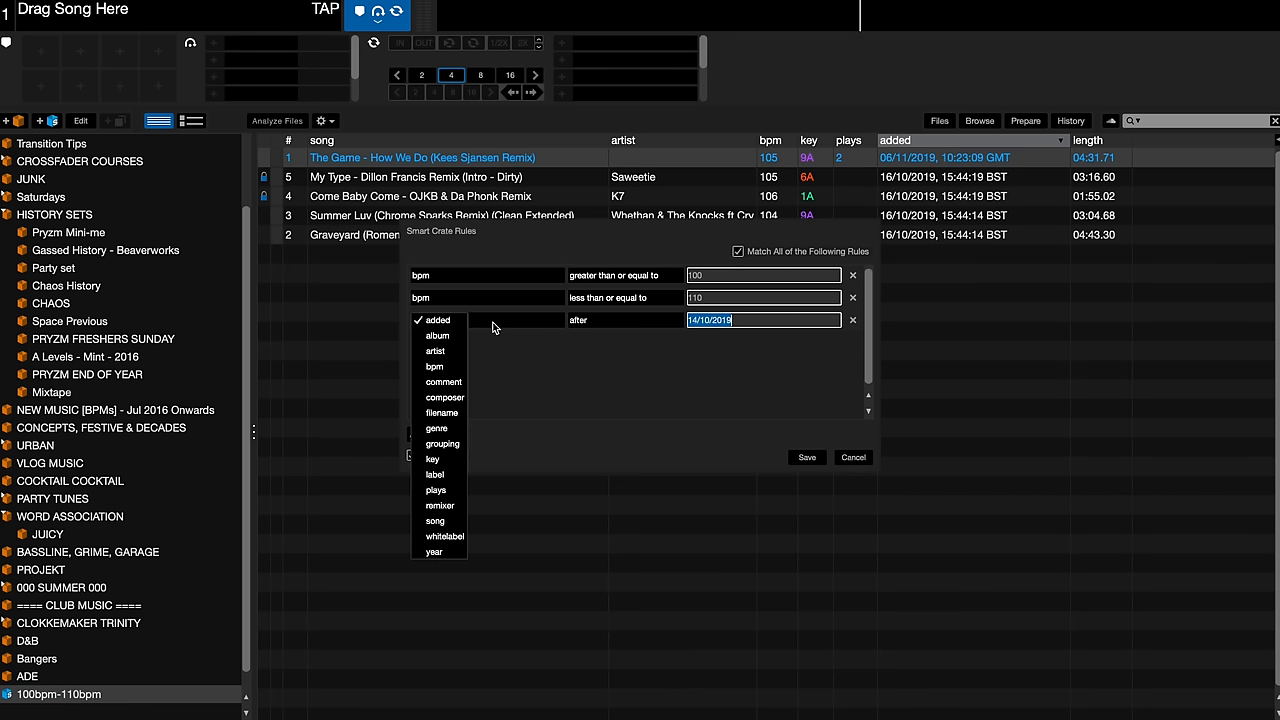
mouse_move(436, 490)
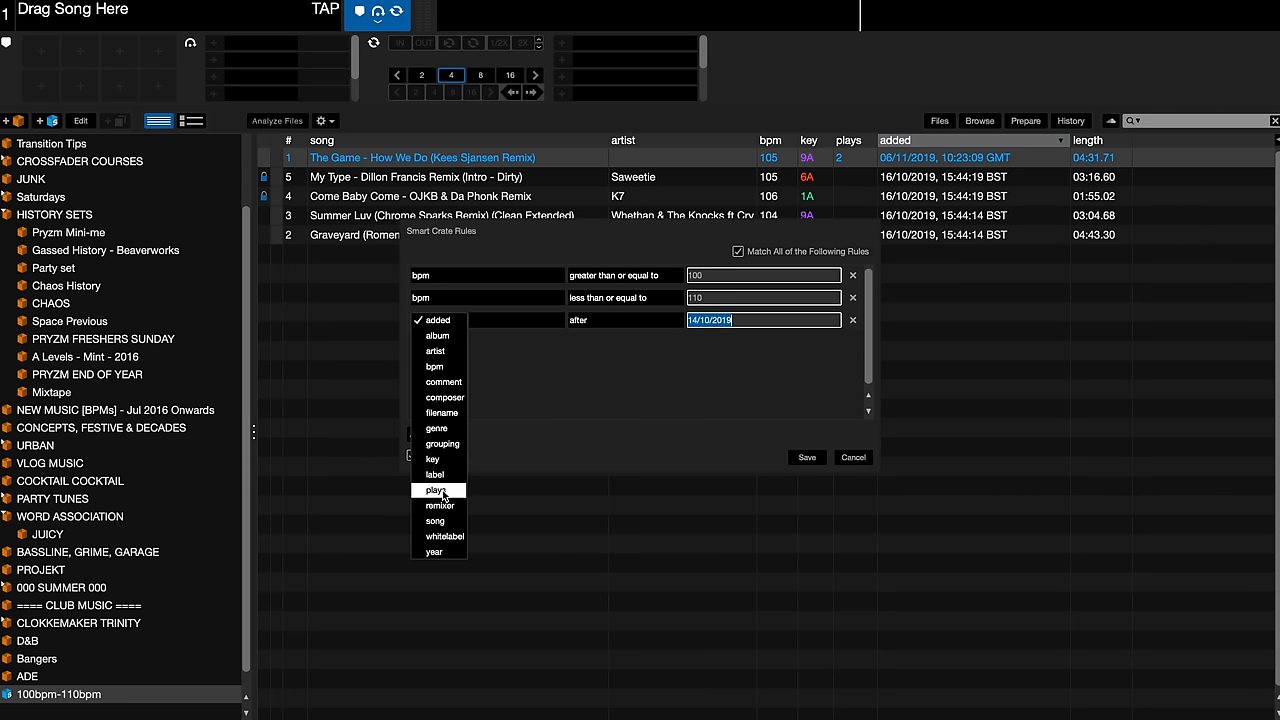
- Make the third rule a plays count of at least 5 and save the smart crate
click(434, 488)
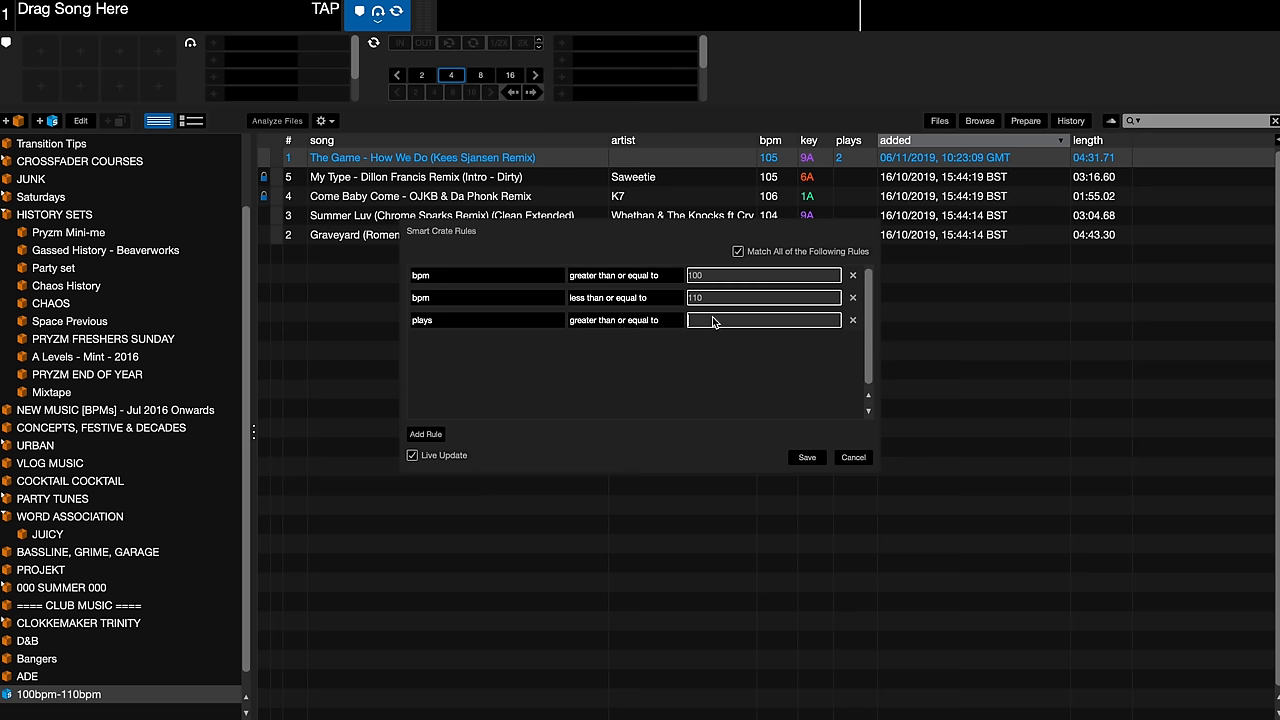
text(5)
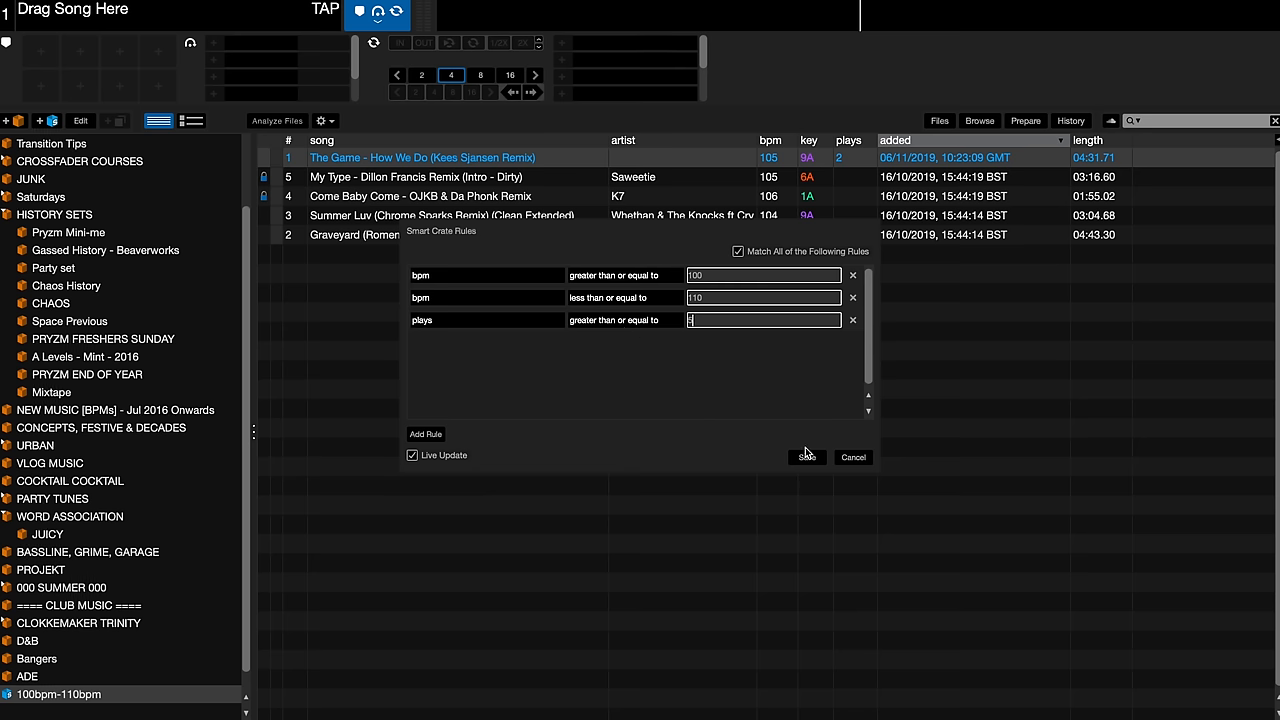
click(806, 456)
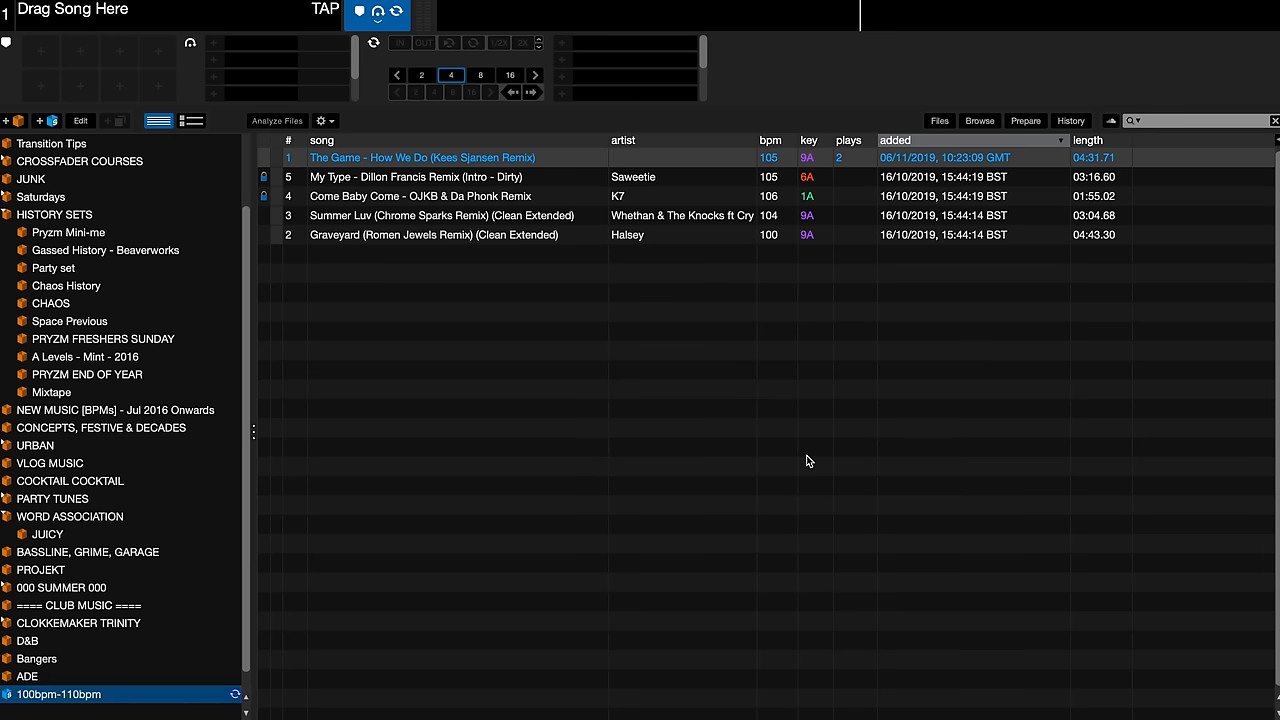